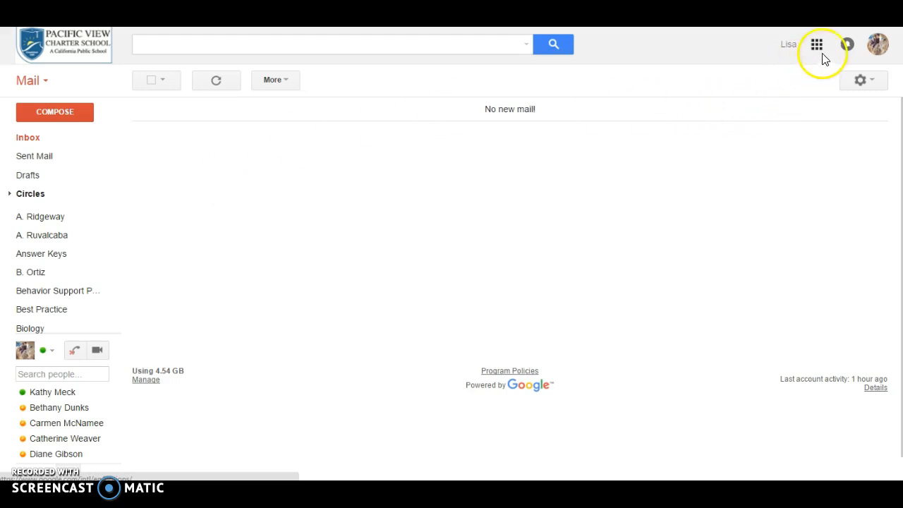
Switch from Gmail to Google Drive using the Google apps menu
click(816, 44)
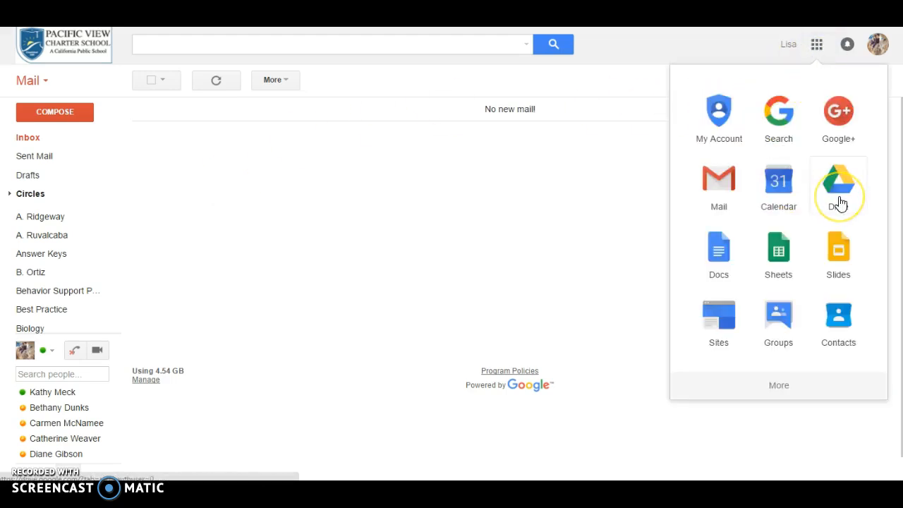
click(838, 180)
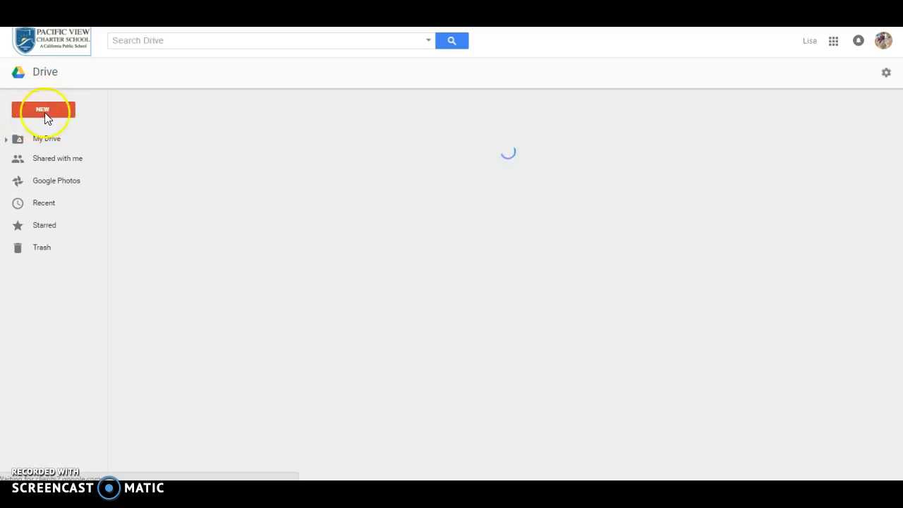
click(47, 138)
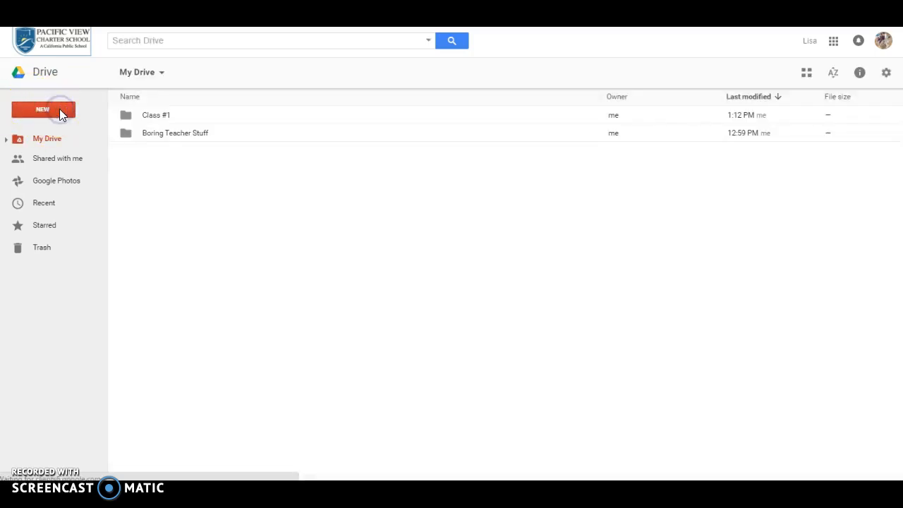
click(42, 110)
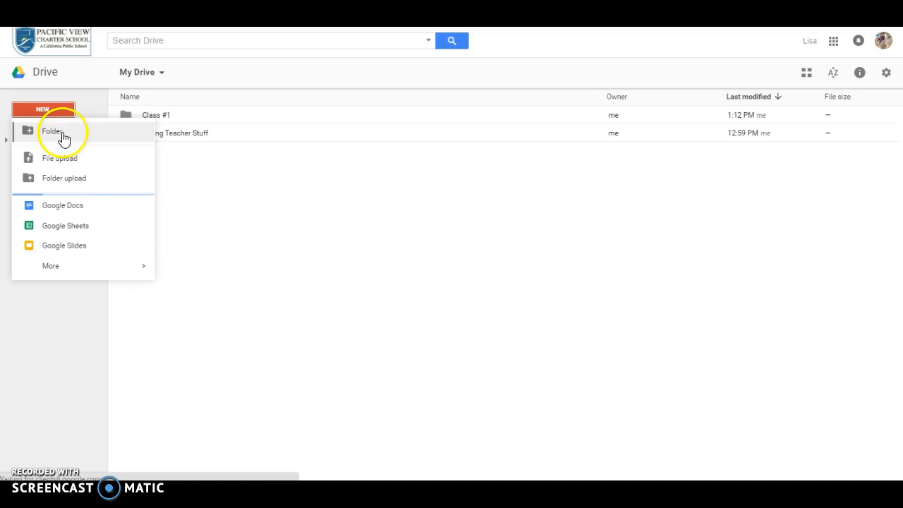
mouse_move(120, 271)
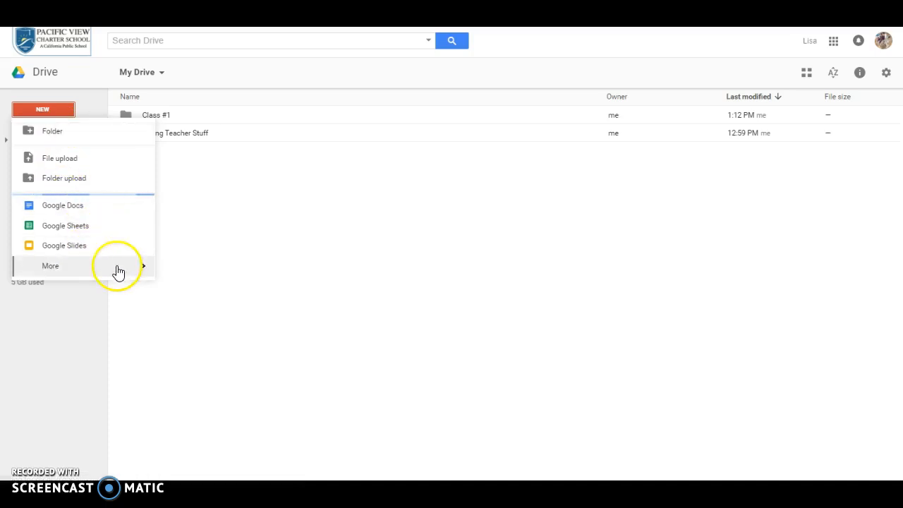
click(50, 265)
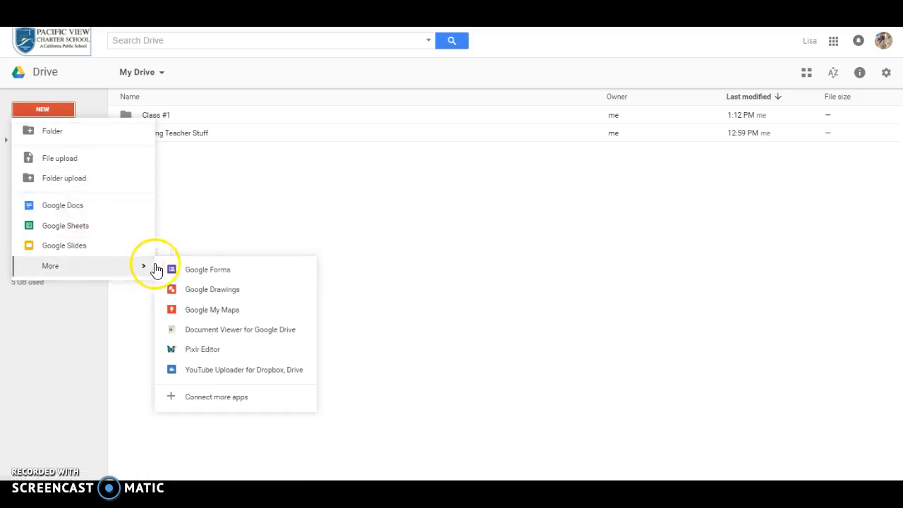
mouse_move(221, 289)
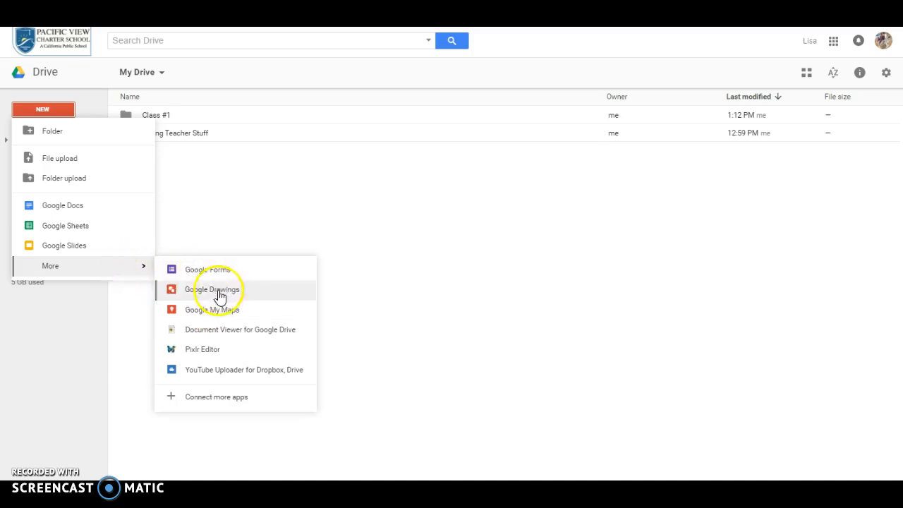
mouse_move(92, 148)
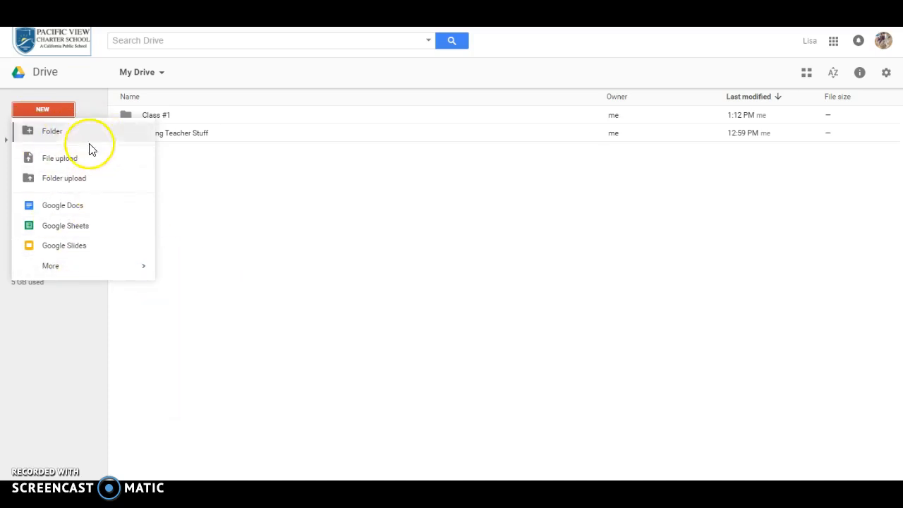
mouse_move(60, 131)
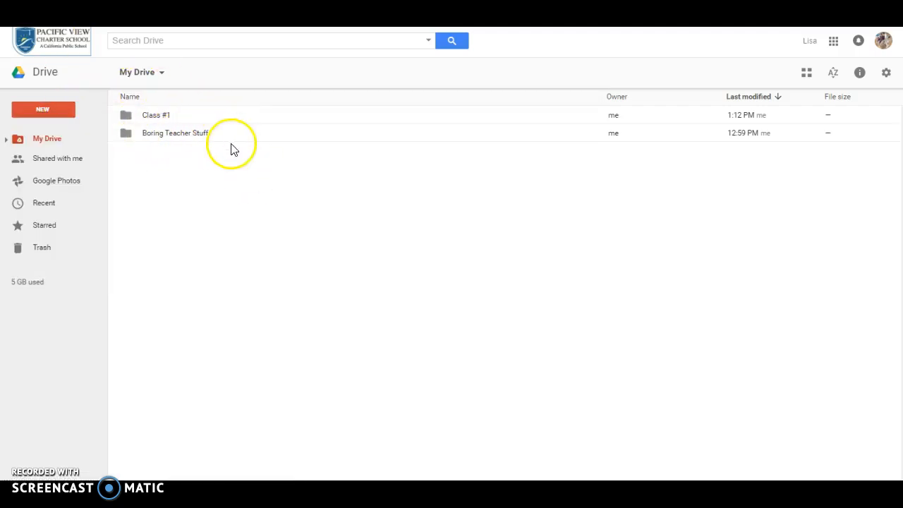
mouse_move(174, 120)
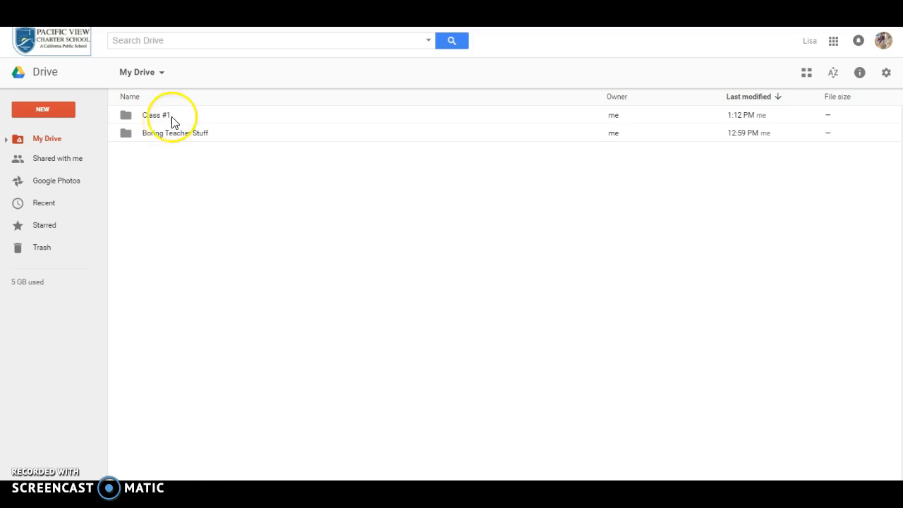
mouse_move(180, 81)
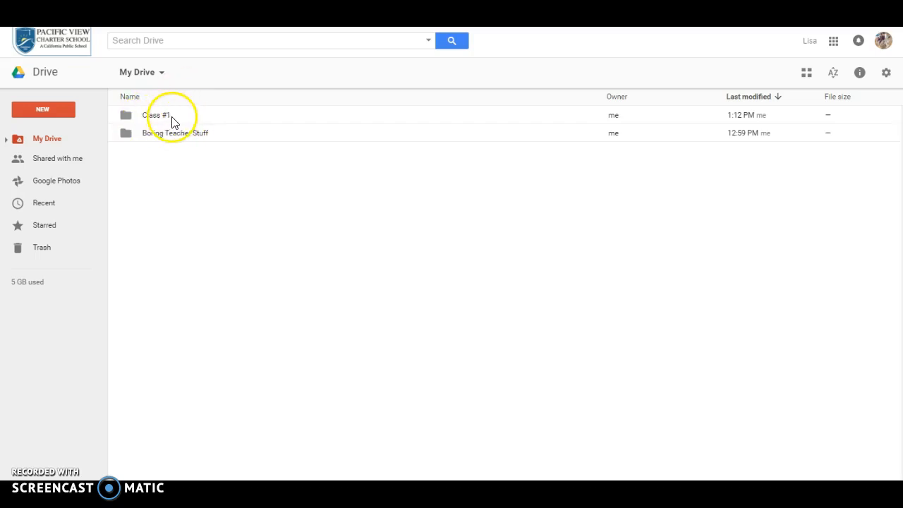
mouse_move(43, 109)
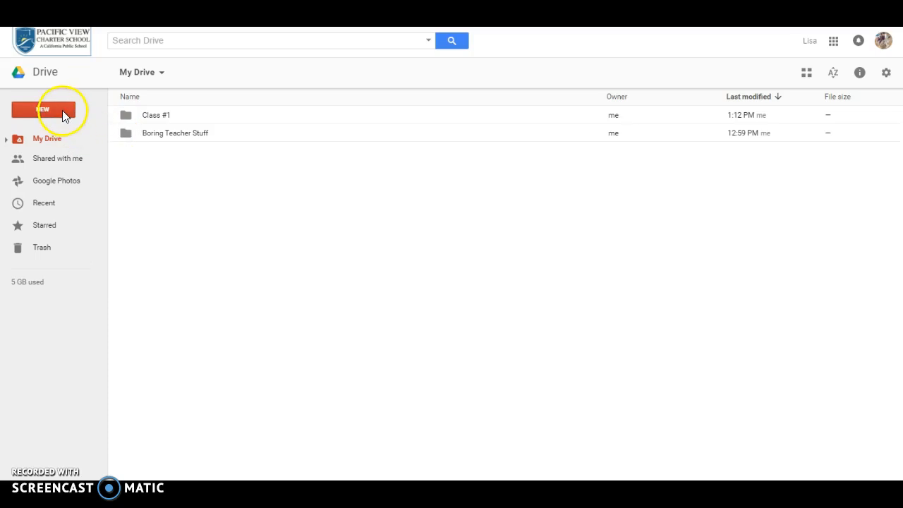
Create a 'Class #2' folder in My Drive, alongside Class #1 and Boring Teacher Stuff
click(43, 109)
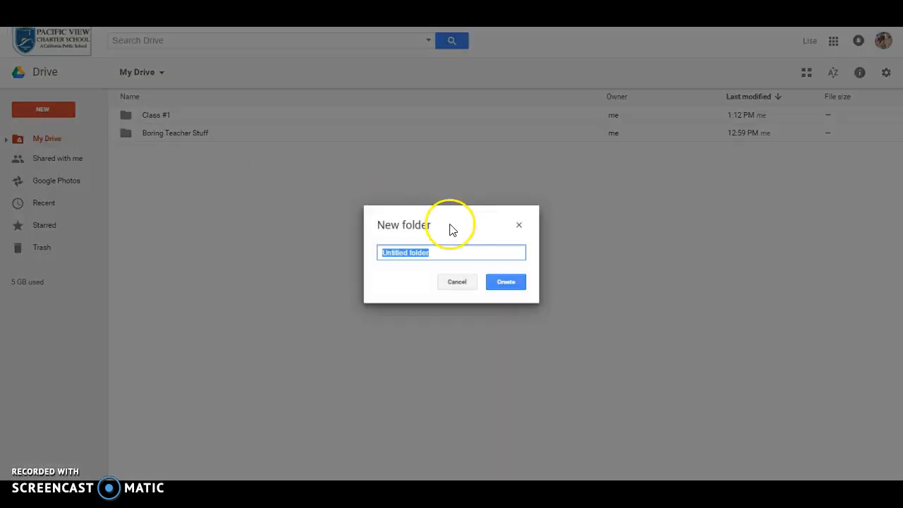
text(Class)
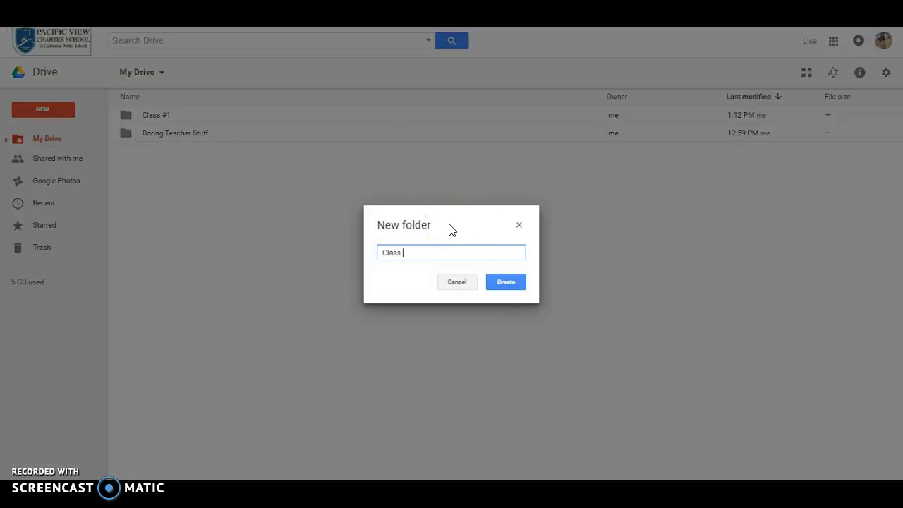
text(#2)
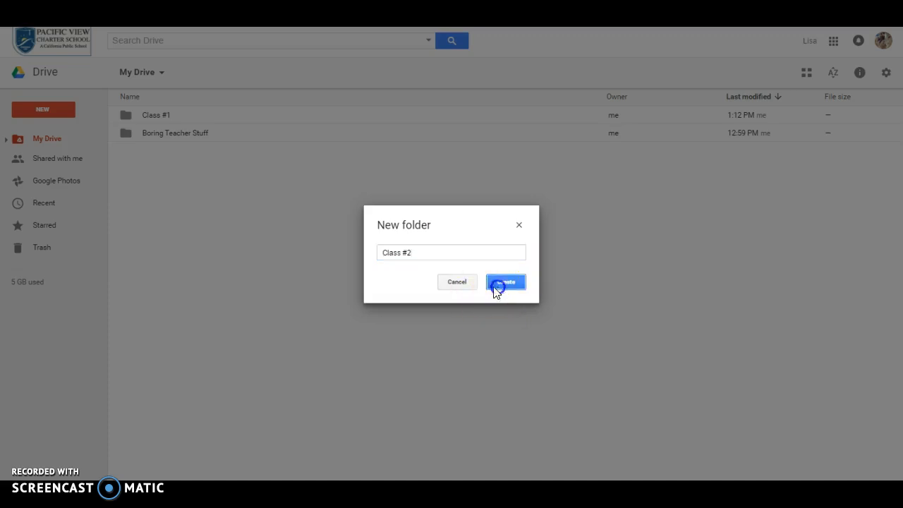
click(505, 281)
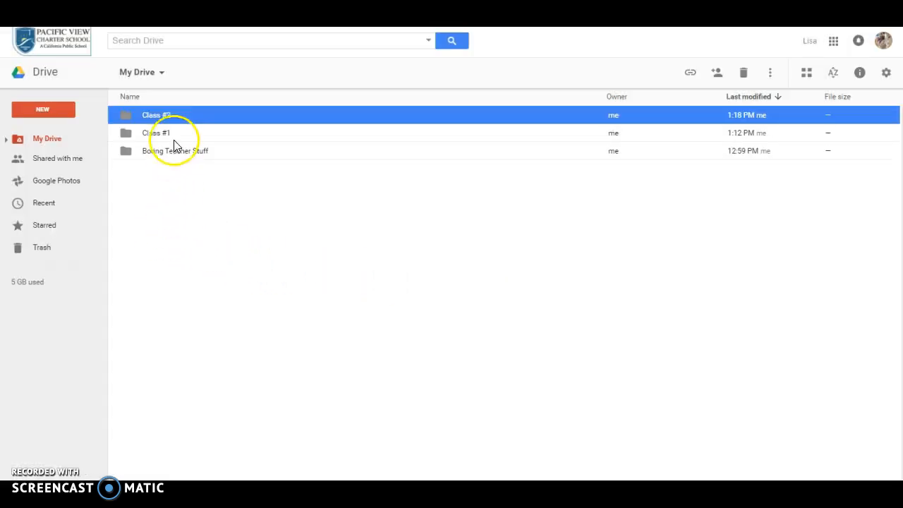
mouse_move(173, 138)
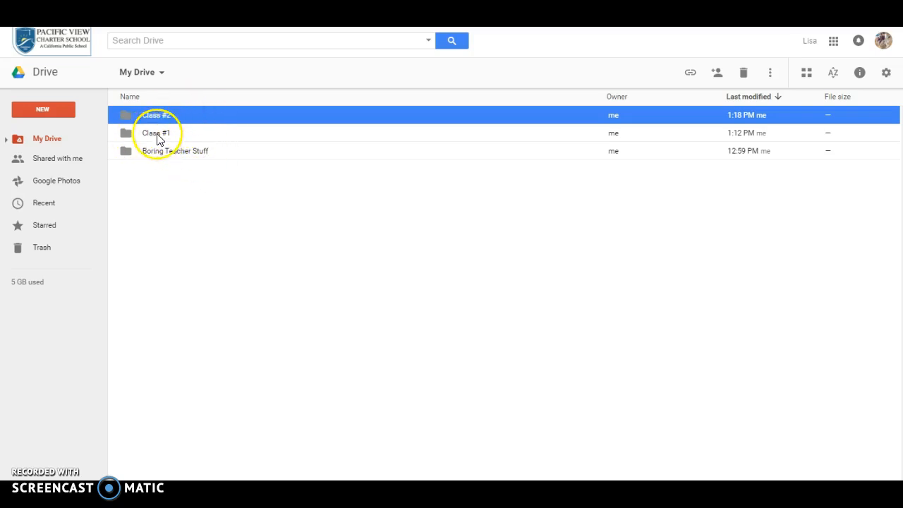
Open Class #1 and create a 'Week #1 Of Class #1' subfolder inside it
double_click(156, 132)
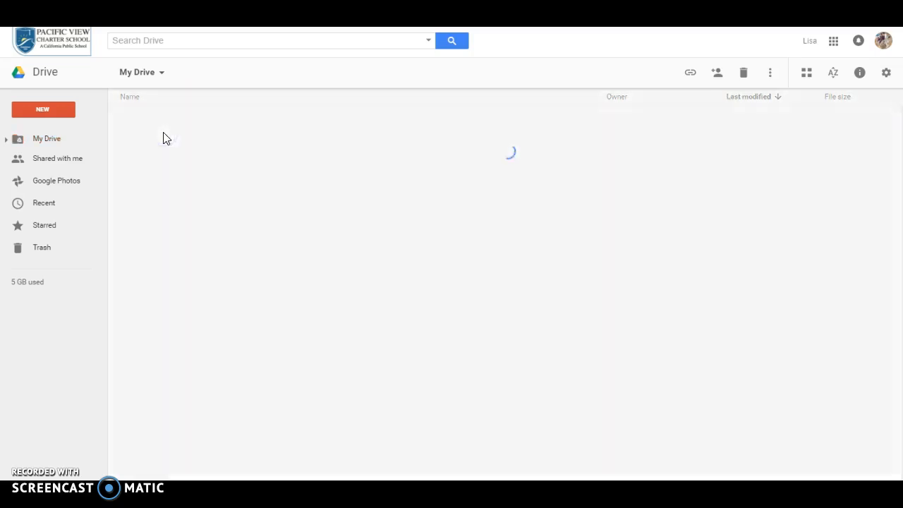
click(42, 109)
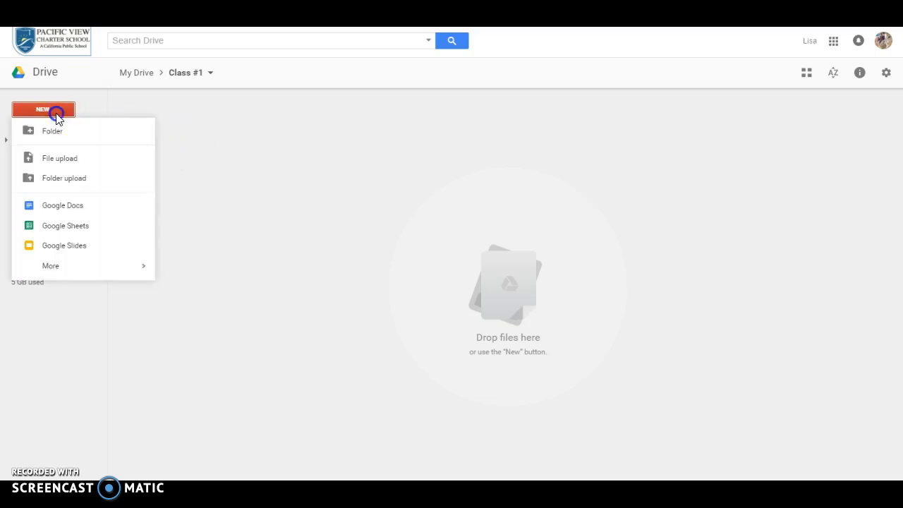
click(52, 130)
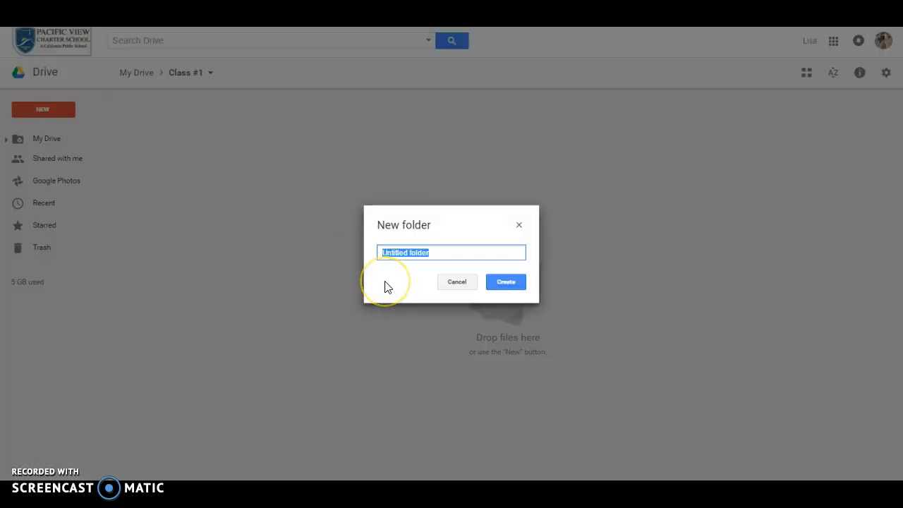
text(Week #)
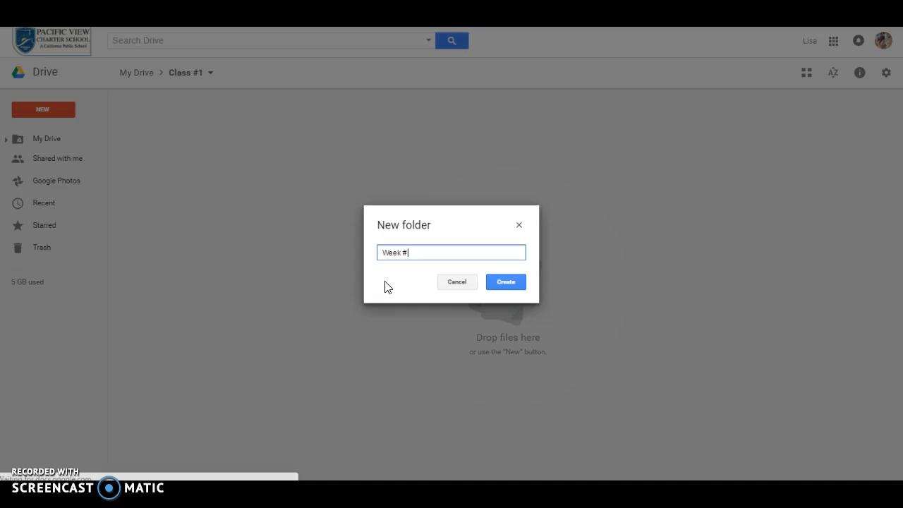
text(1 Of Class #1)
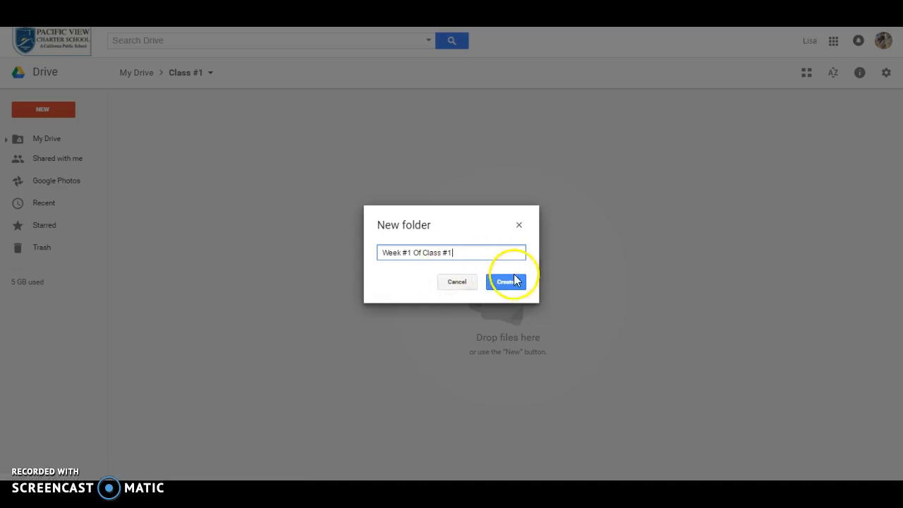
click(507, 282)
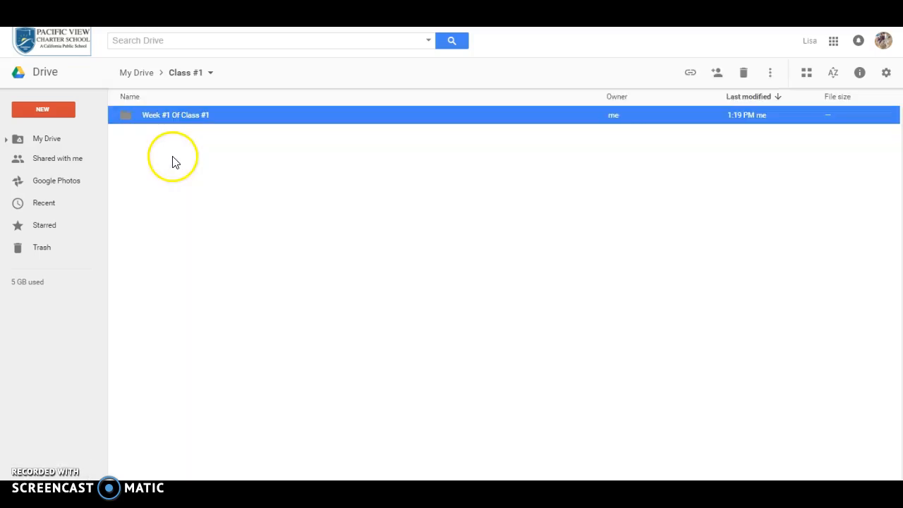
mouse_move(176, 132)
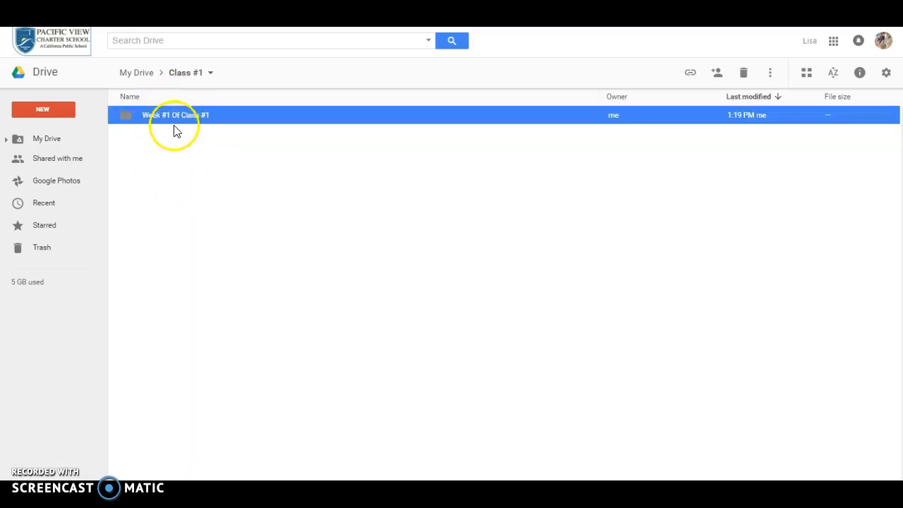
Add a 'Week #2 Class #1' subfolder to Class #1, then return to My Drive
click(42, 109)
text(Week)
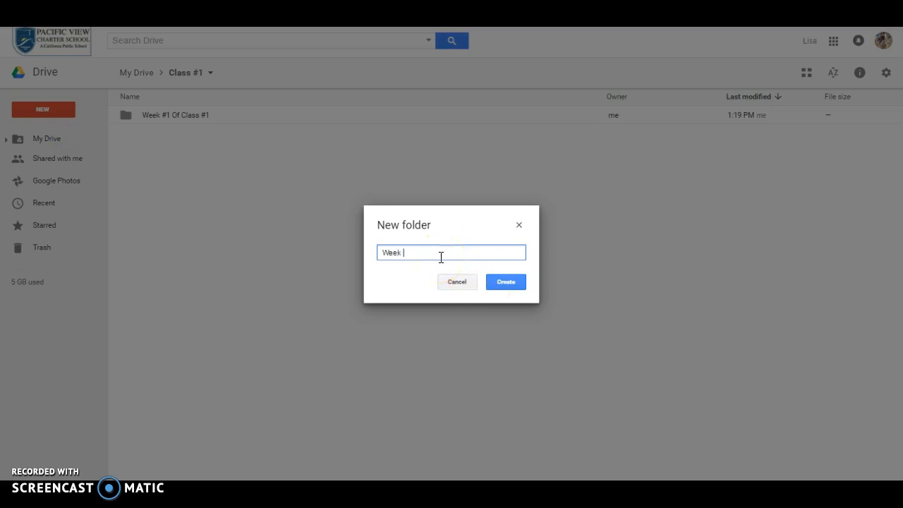
text(#2)
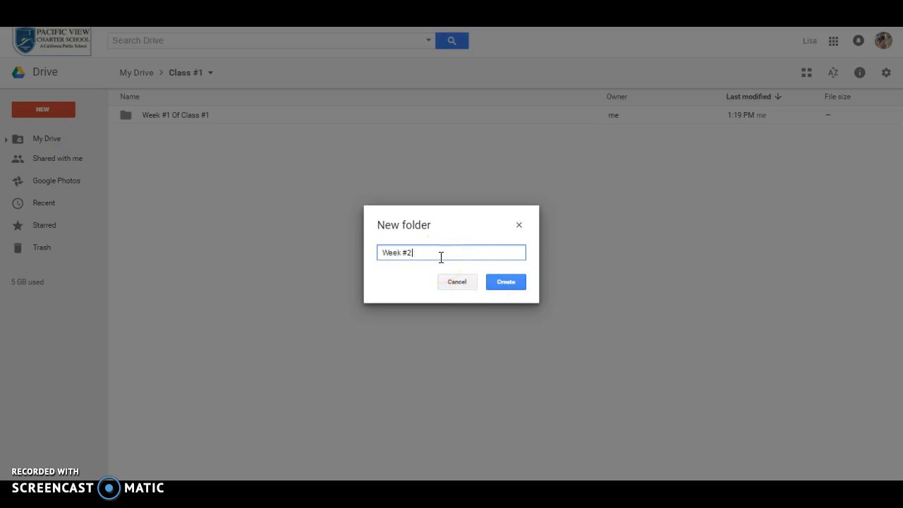
text(Class #)
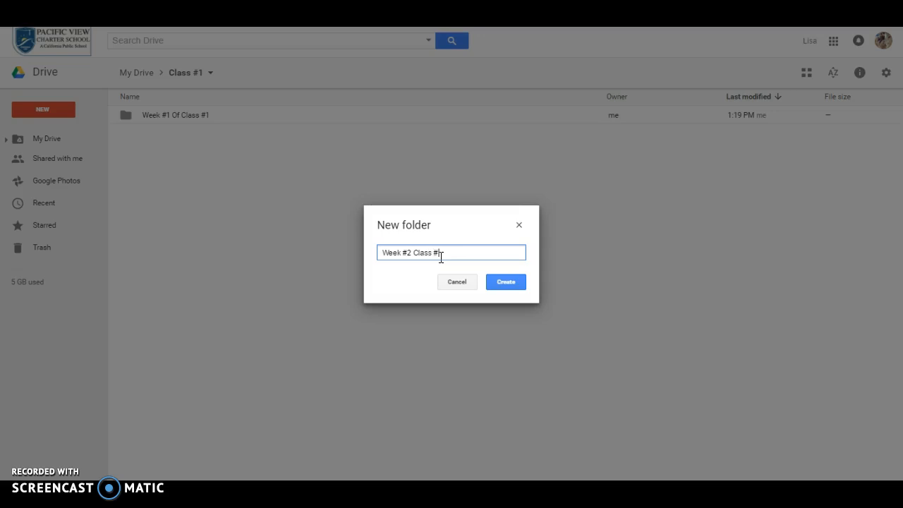
click(506, 281)
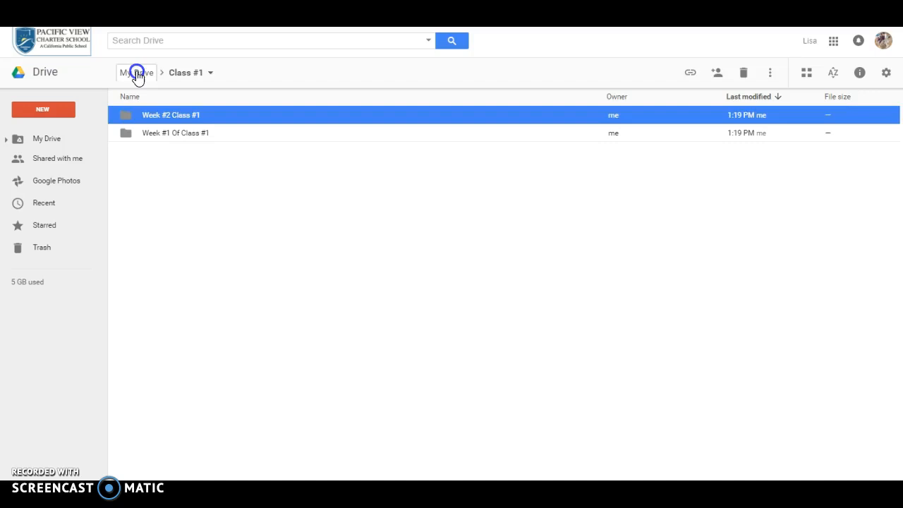
click(136, 72)
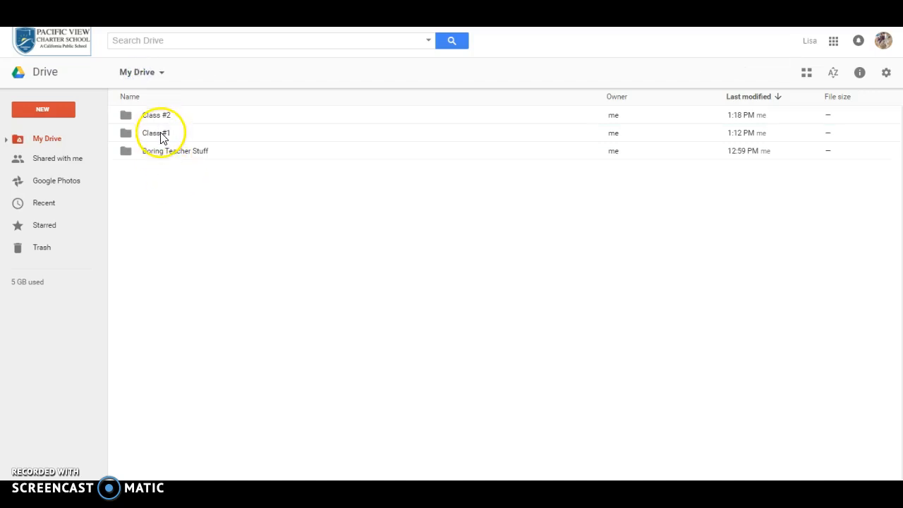
click(155, 115)
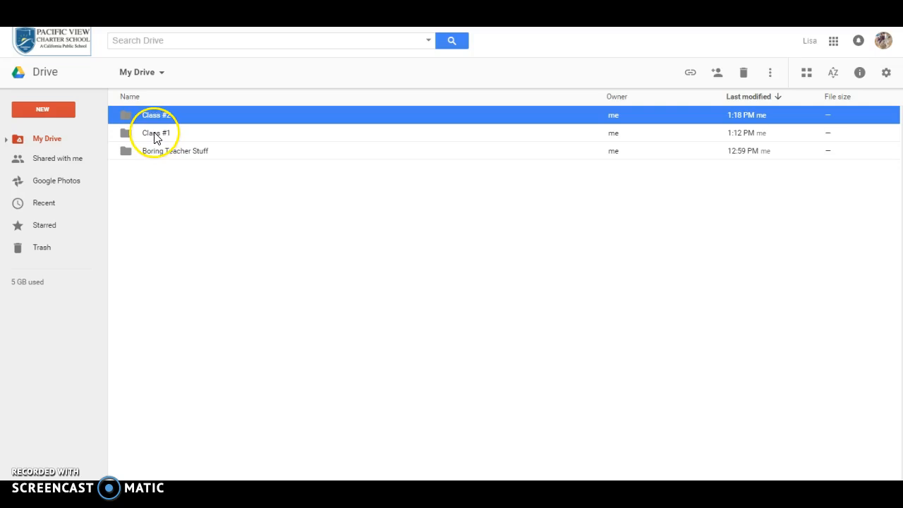
double_click(156, 132)
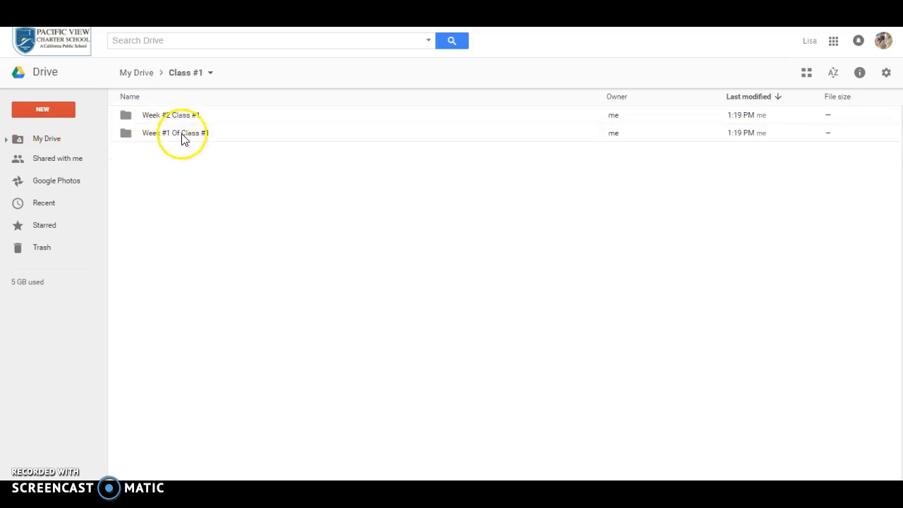
click(136, 71)
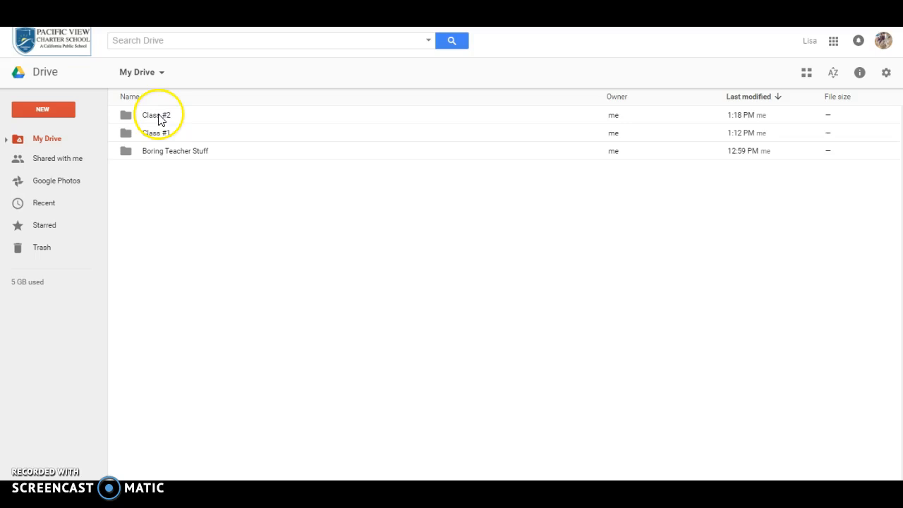
click(156, 114)
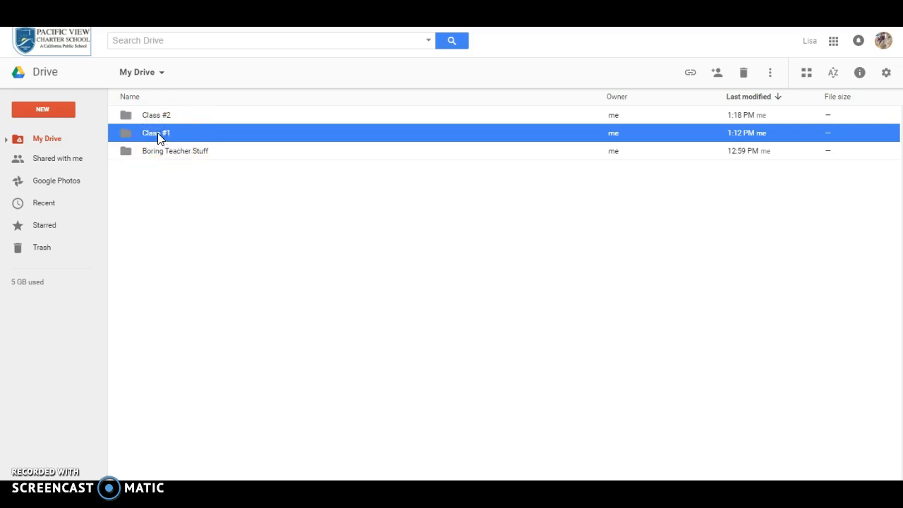
right_click(156, 133)
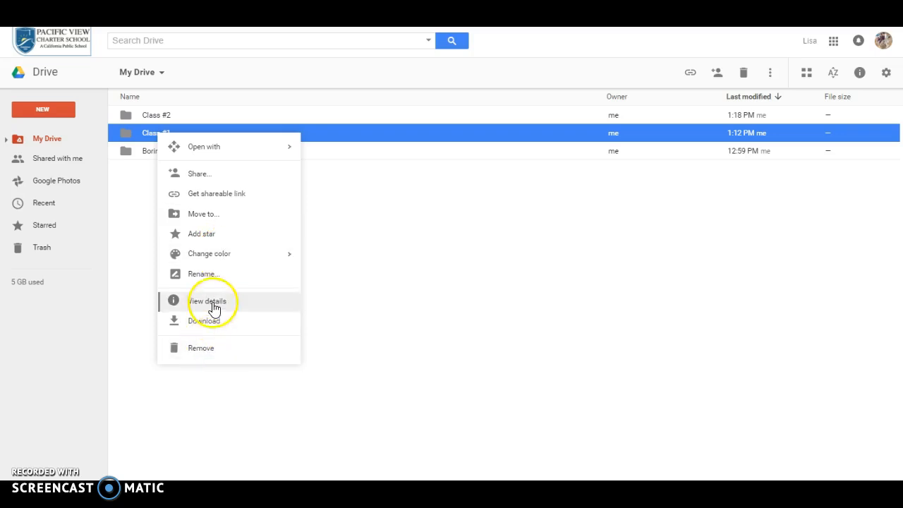
mouse_move(228, 274)
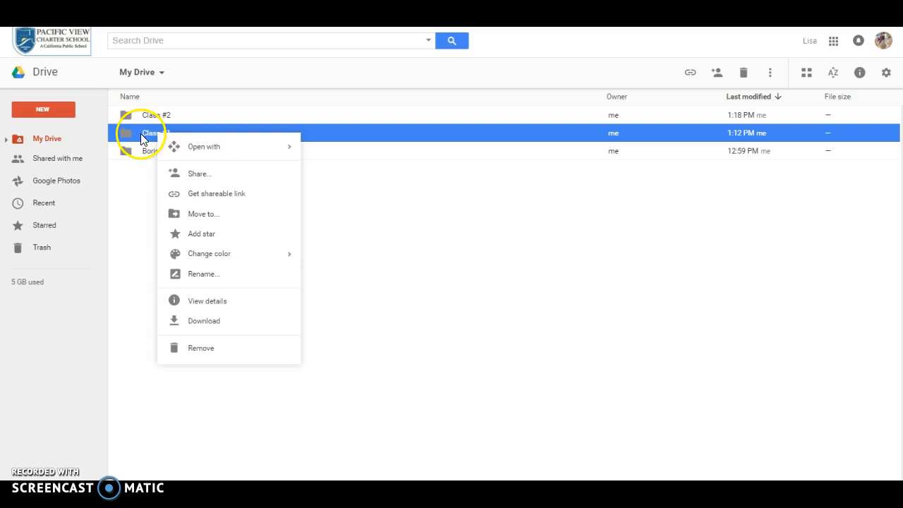
click(242, 170)
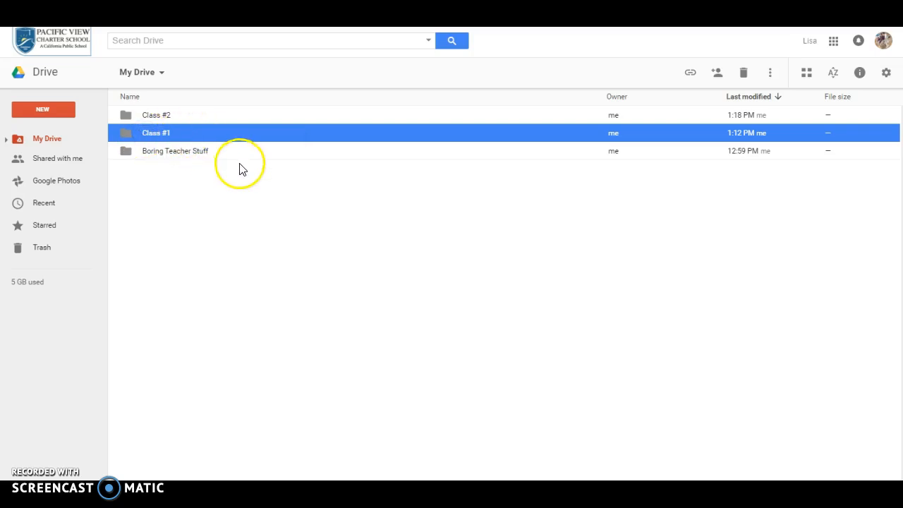
mouse_move(189, 213)
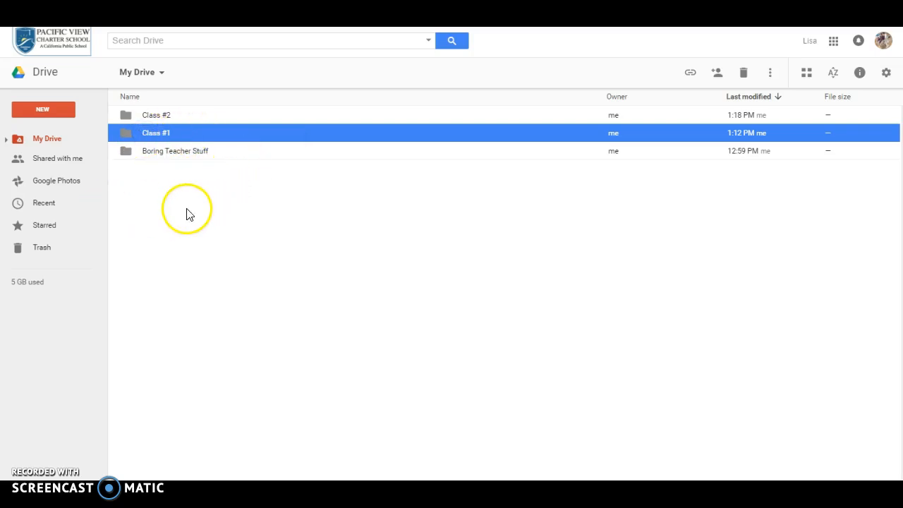
mouse_move(131, 144)
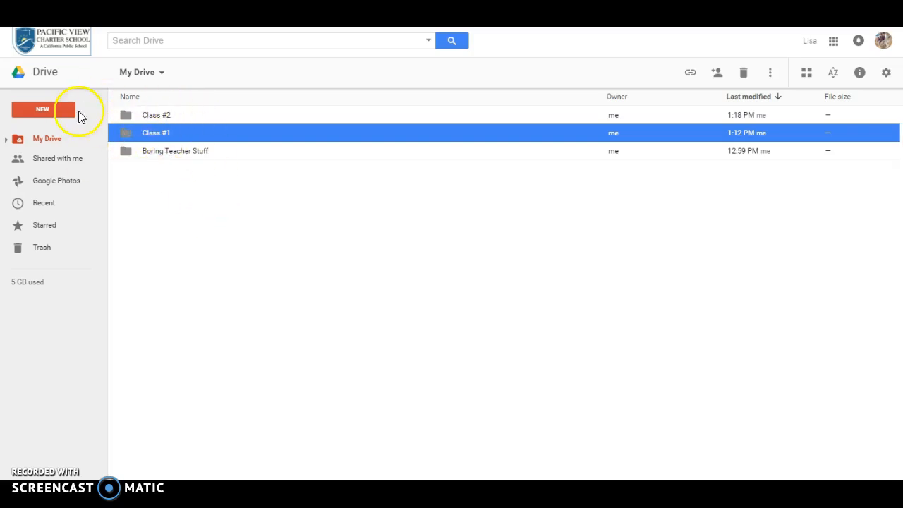
Create an 'Intro Course' folder at the top level of My Drive
click(42, 110)
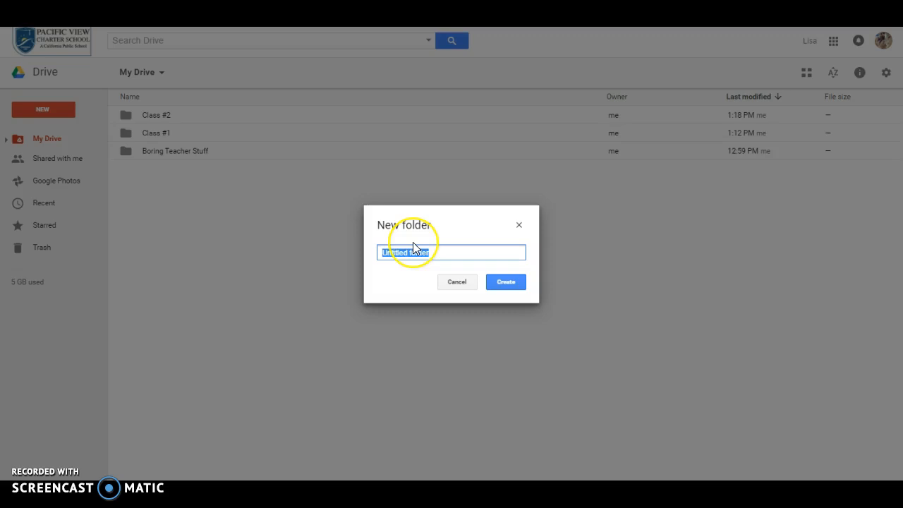
text(Intro Cours)
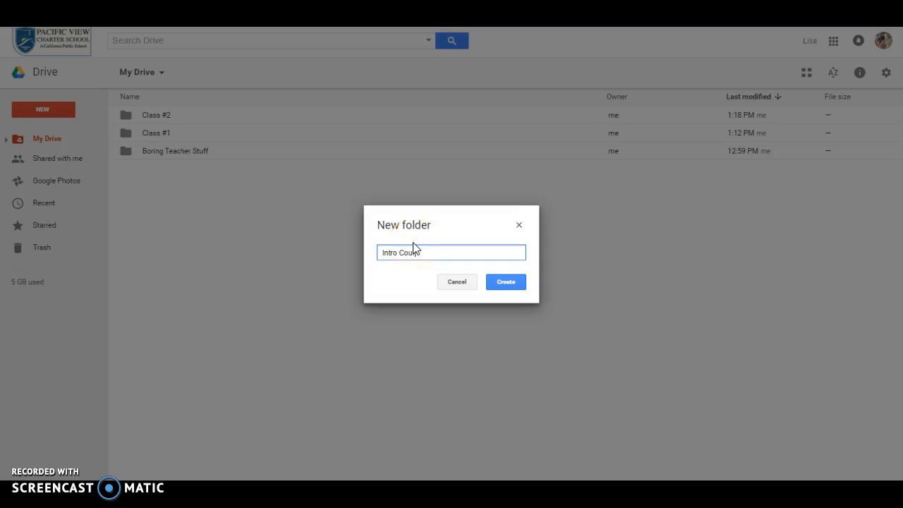
click(506, 282)
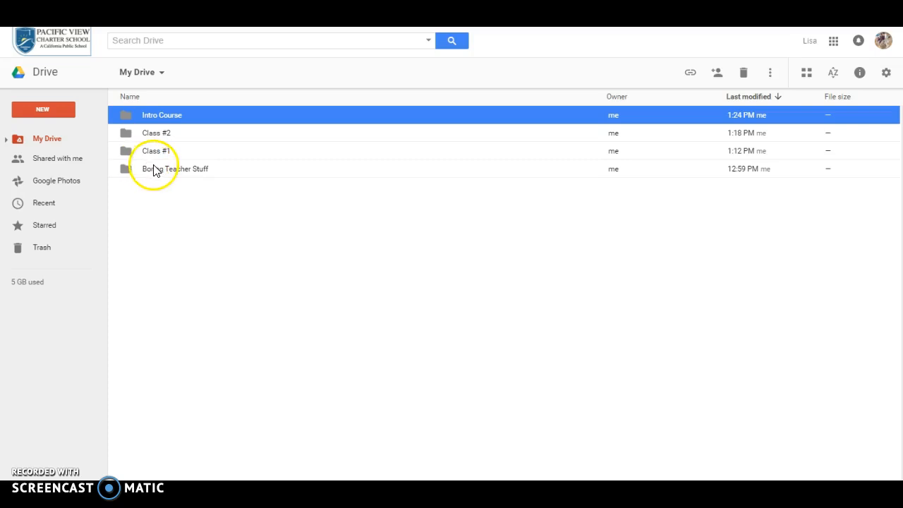
mouse_move(162, 238)
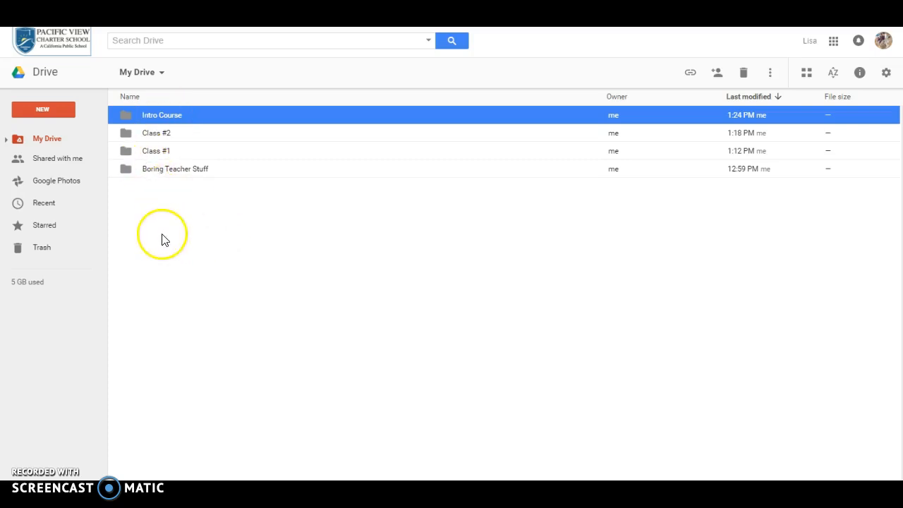
mouse_move(180, 128)
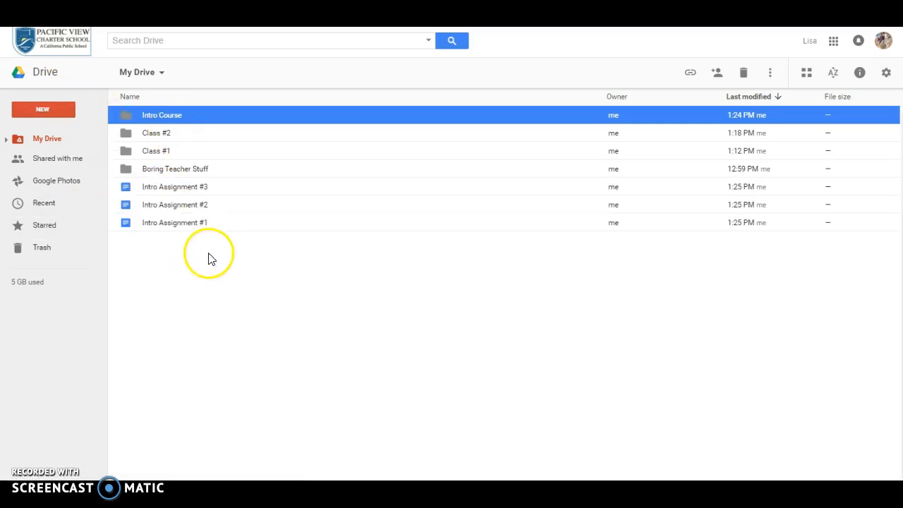
mouse_move(182, 133)
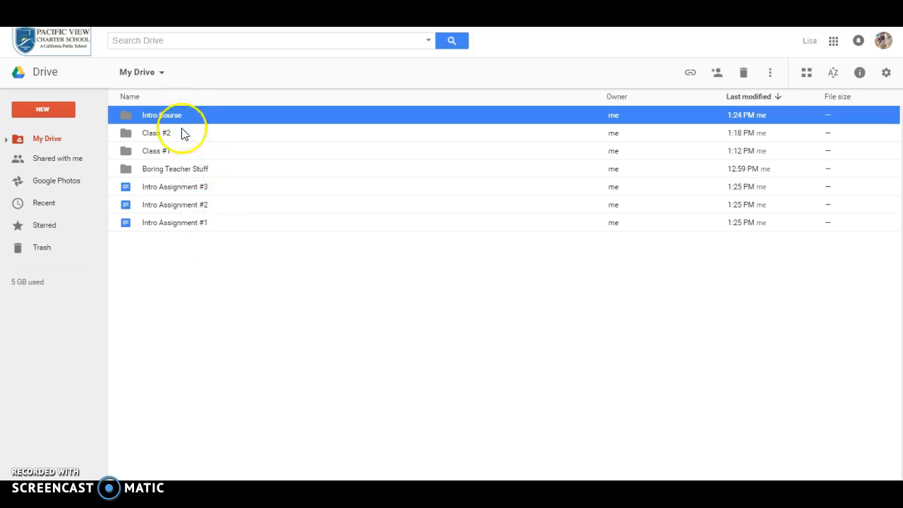
mouse_move(175, 188)
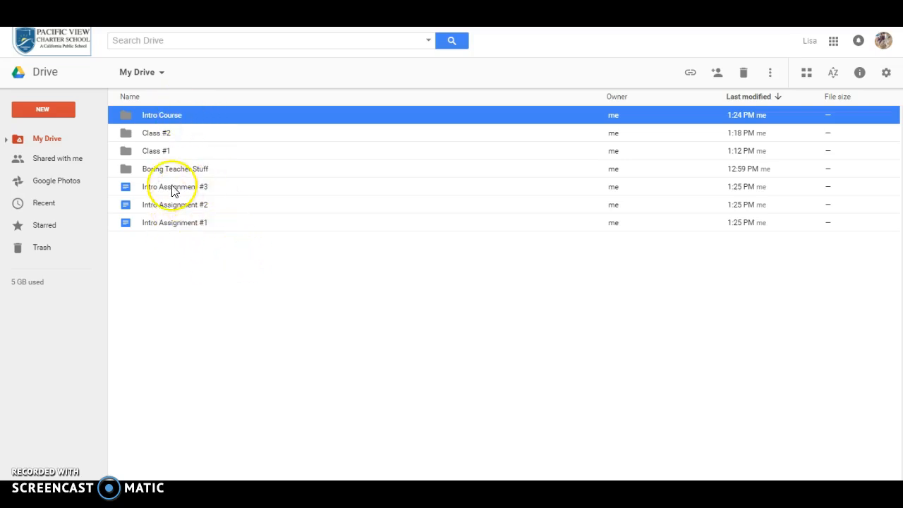
mouse_move(182, 226)
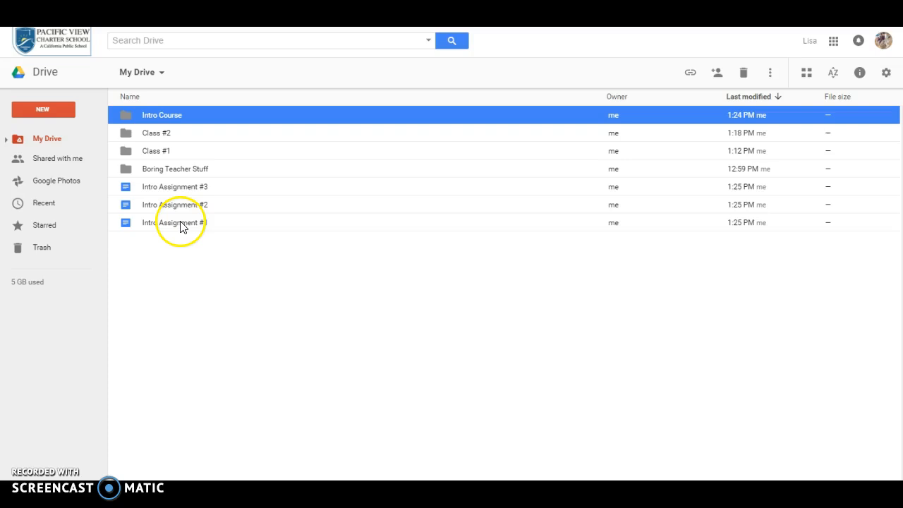
mouse_move(176, 157)
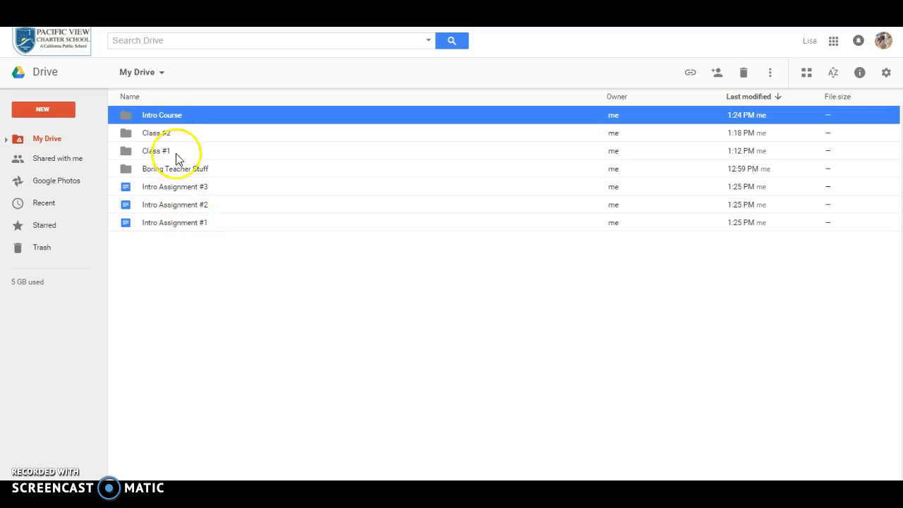
Drag Intro Assignment #1, then #3 and #2 together, into the Intro Course folder
click(174, 222)
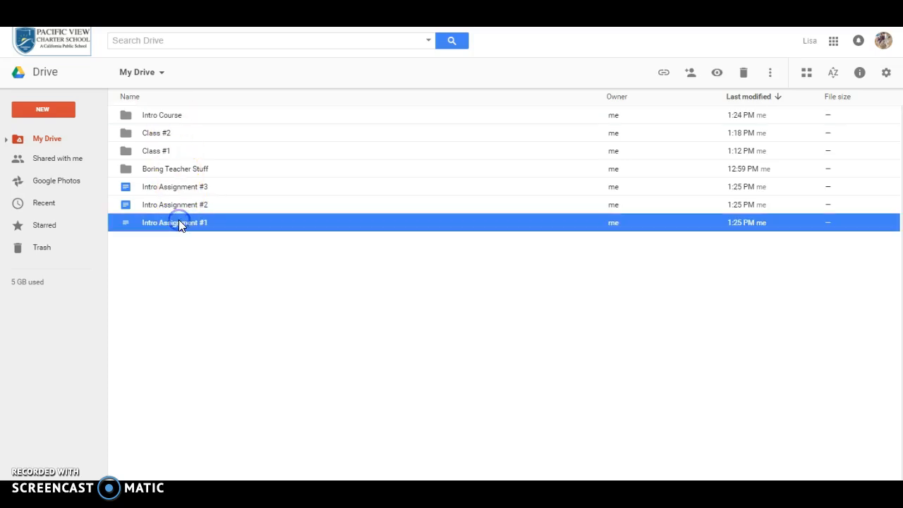
drag(175, 222, 174, 115)
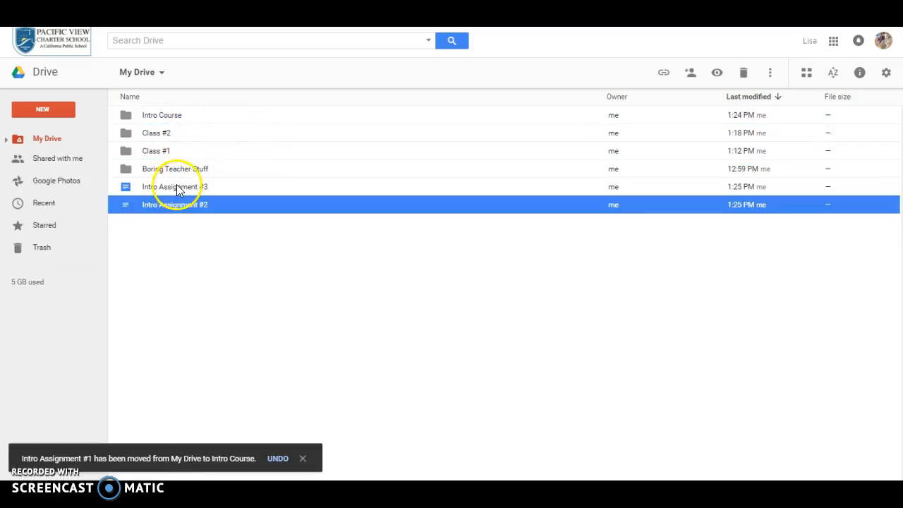
click(174, 186)
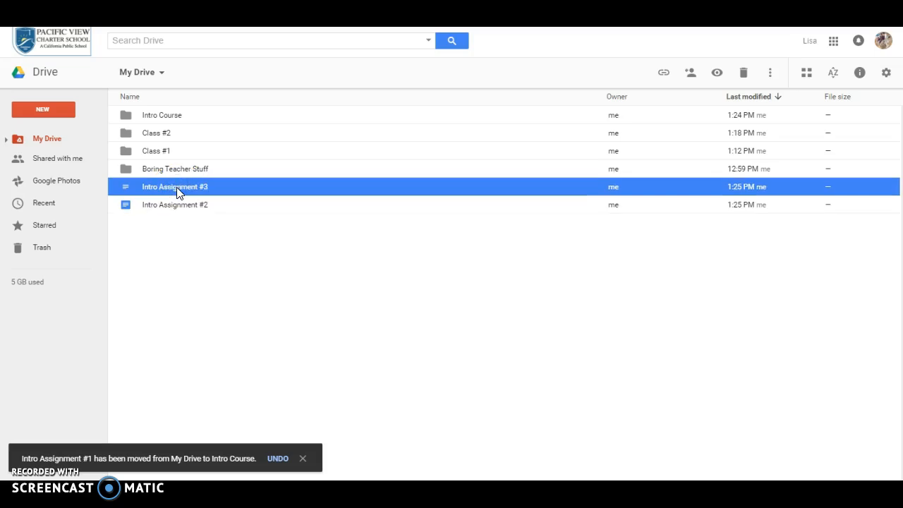
click(174, 205)
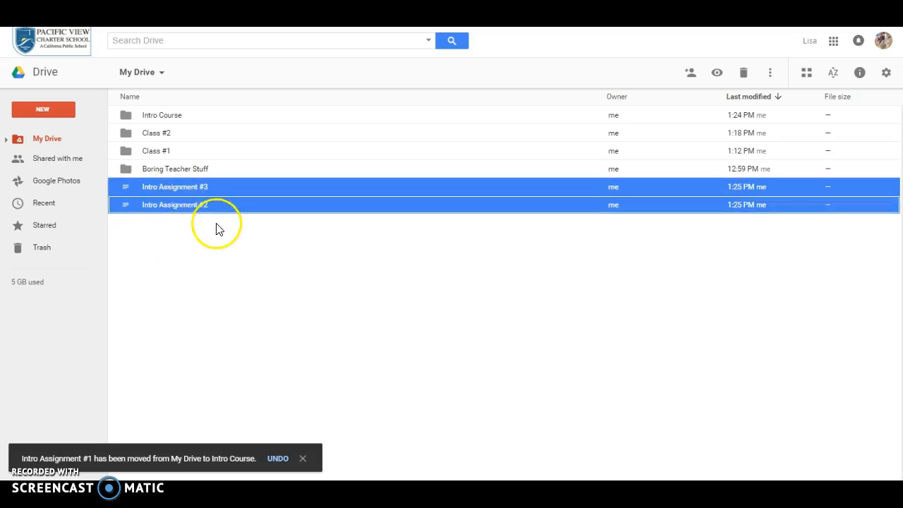
drag(174, 195, 175, 114)
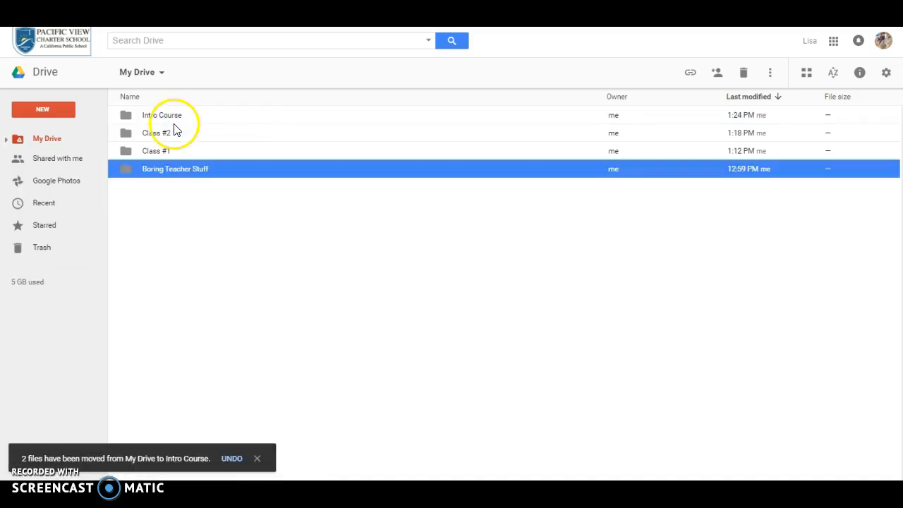
mouse_move(188, 157)
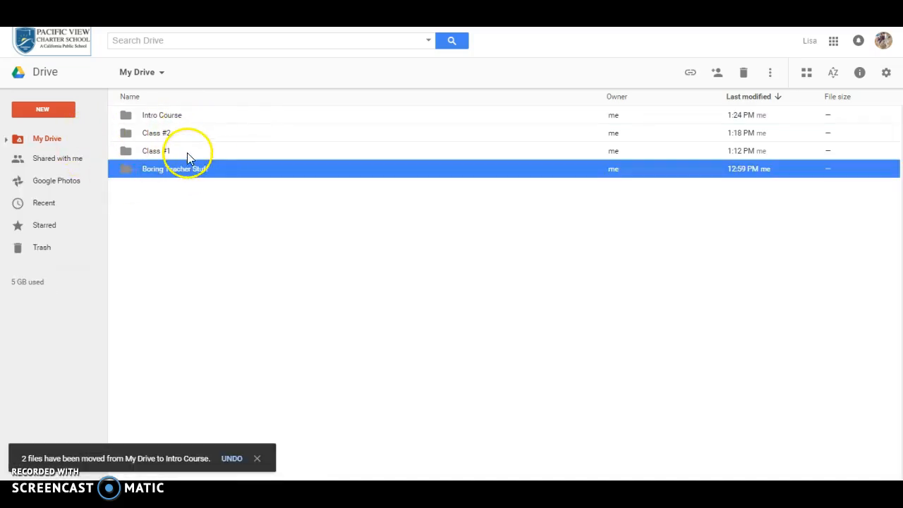
mouse_move(156, 150)
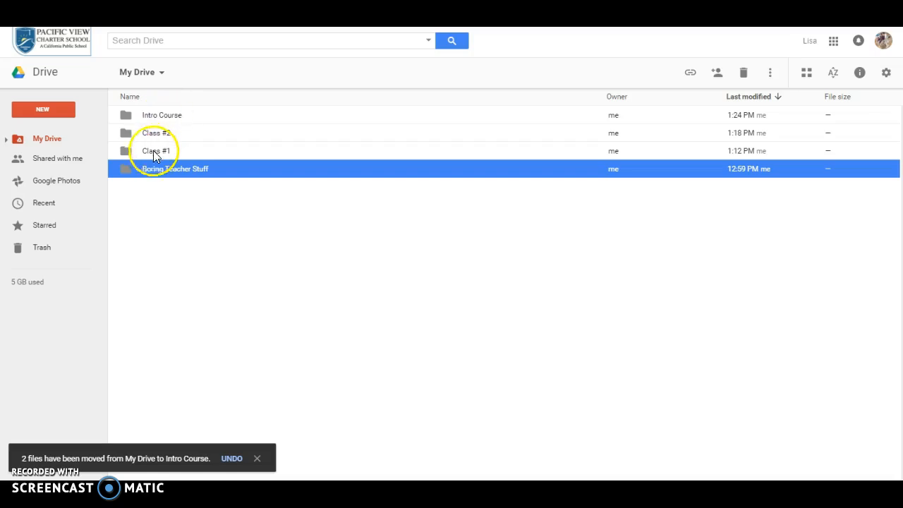
click(156, 133)
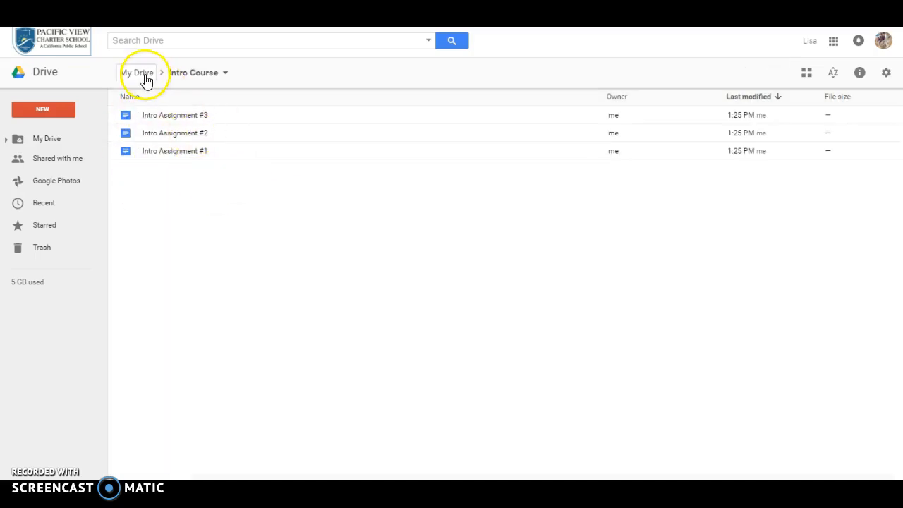
click(137, 72)
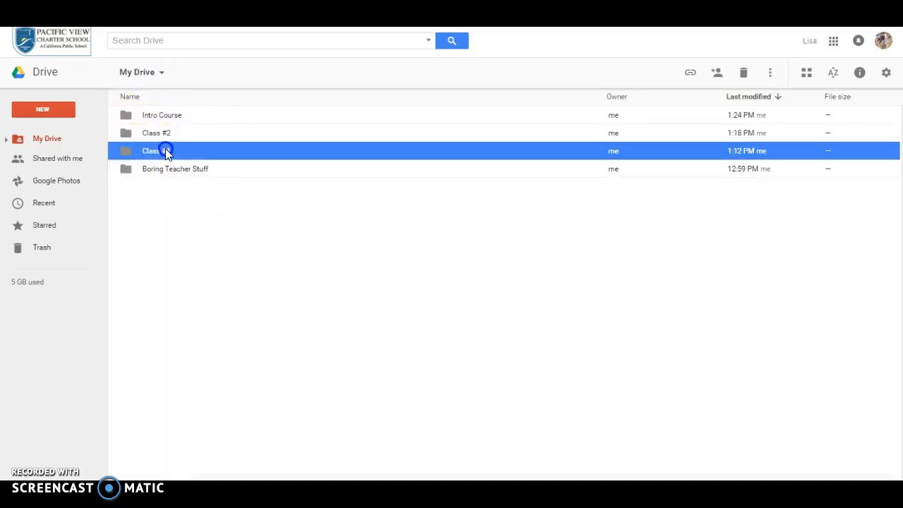